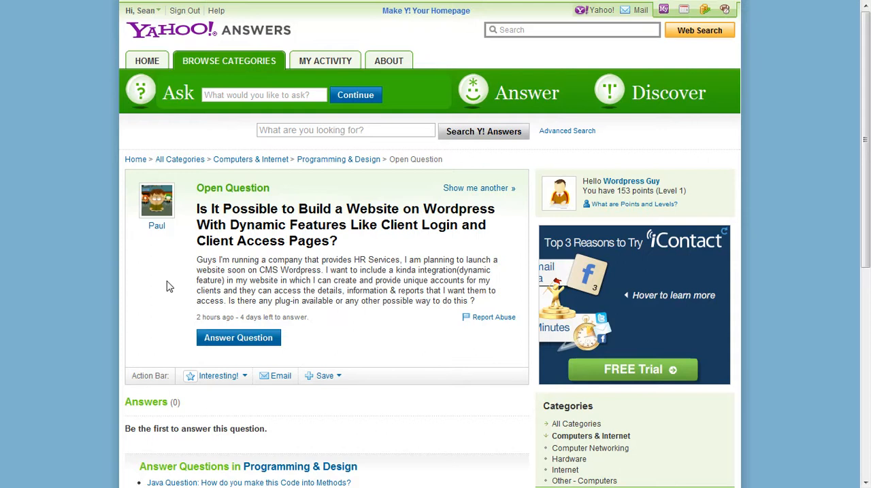
mouse_move(155, 283)
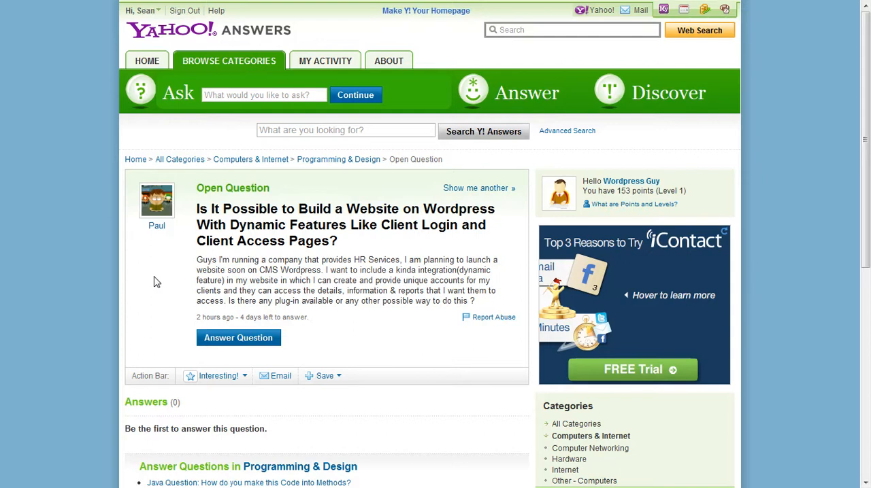
mouse_move(136, 286)
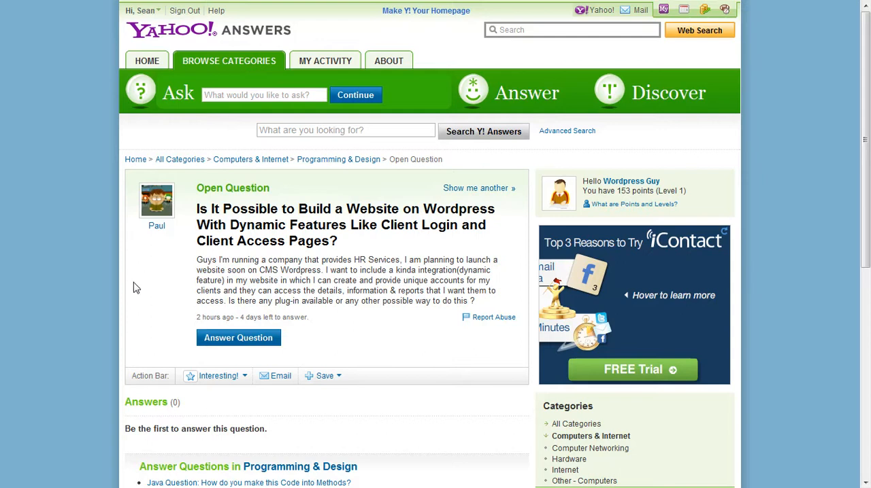
mouse_move(72, 425)
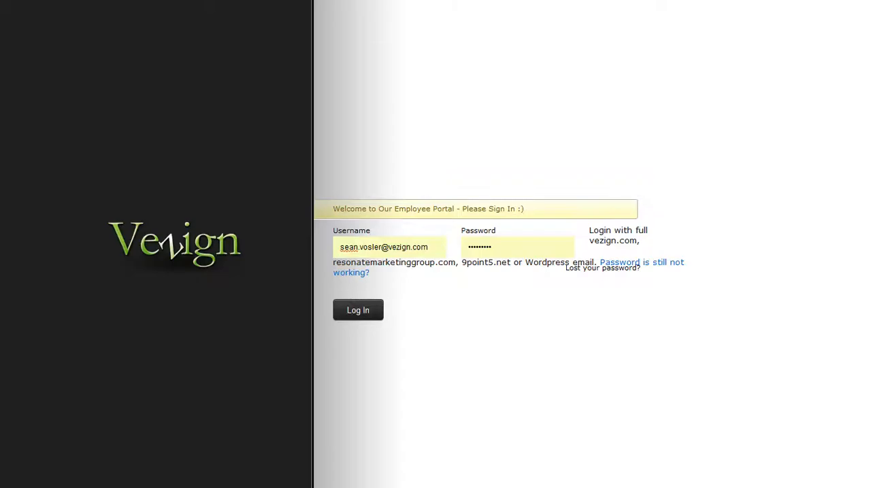
mouse_move(248, 90)
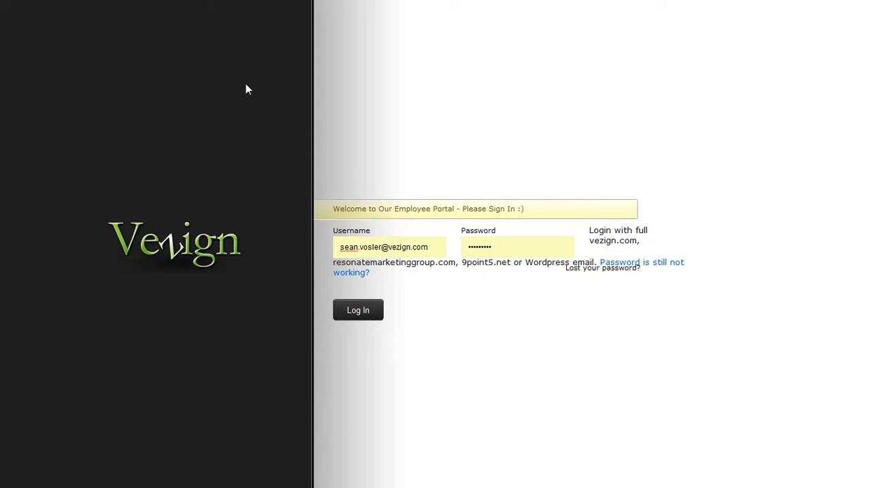
mouse_move(581, 209)
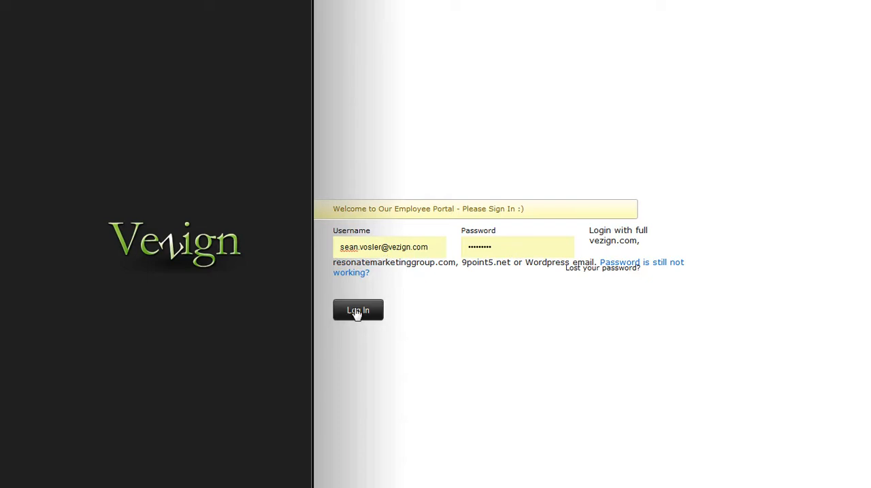
Submit the pre-filled username and password on the Vezign employee portal login page.
left_click(358, 310)
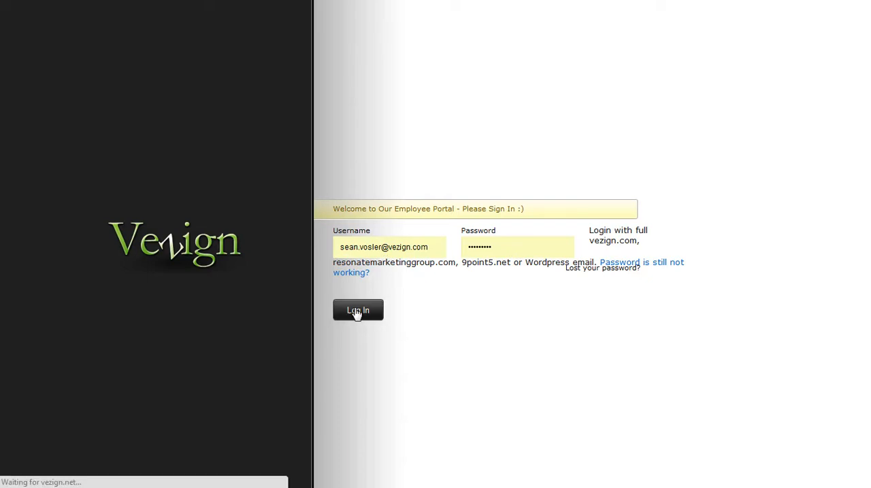
left_click(358, 310)
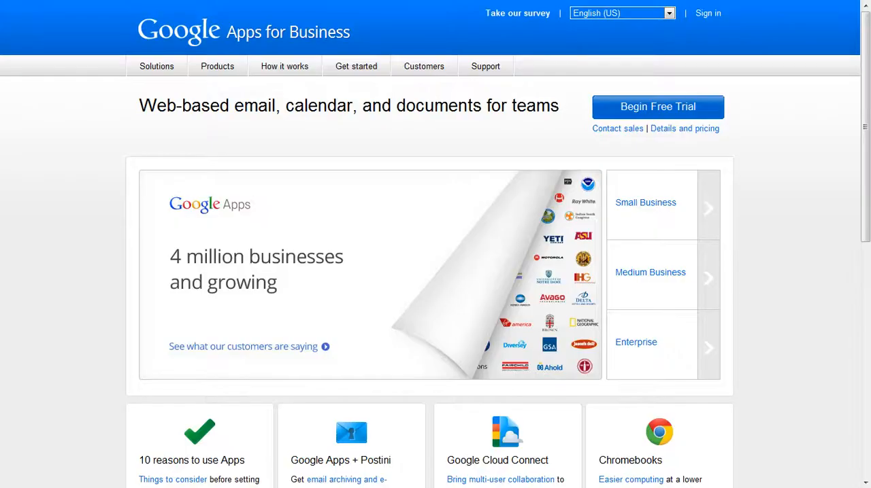
mouse_move(324, 196)
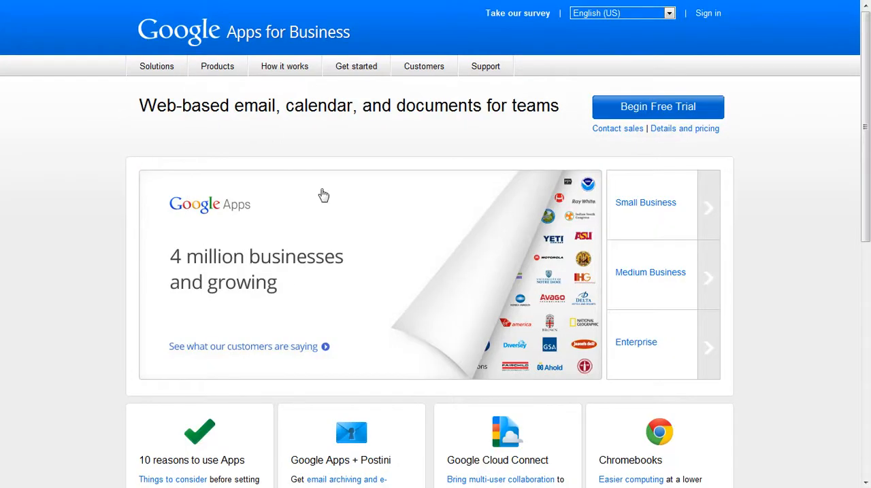
mouse_move(347, 276)
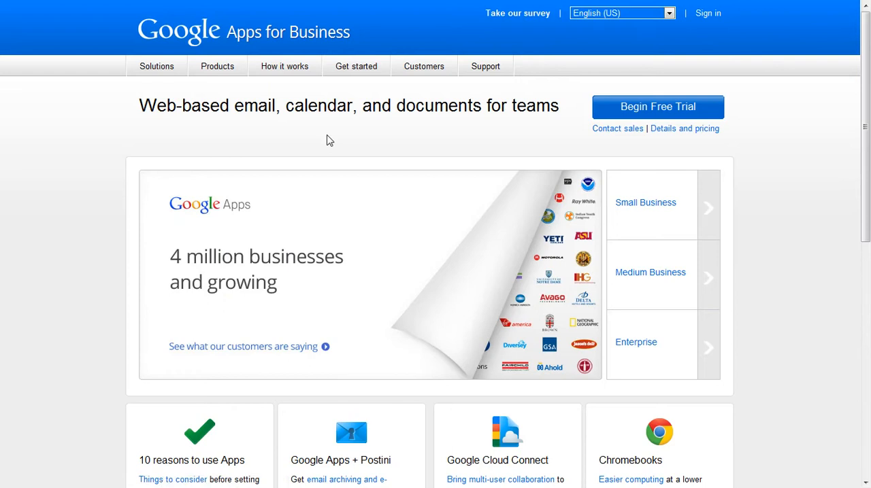
mouse_move(692, 13)
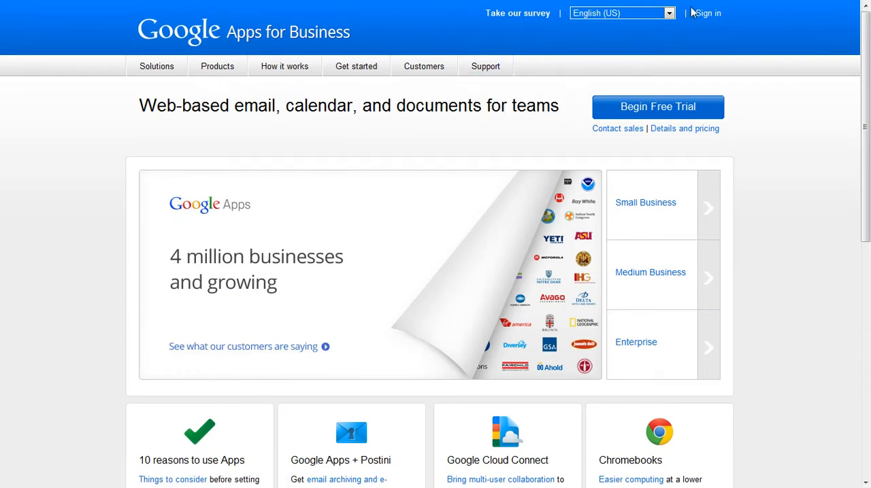
mouse_move(692, 13)
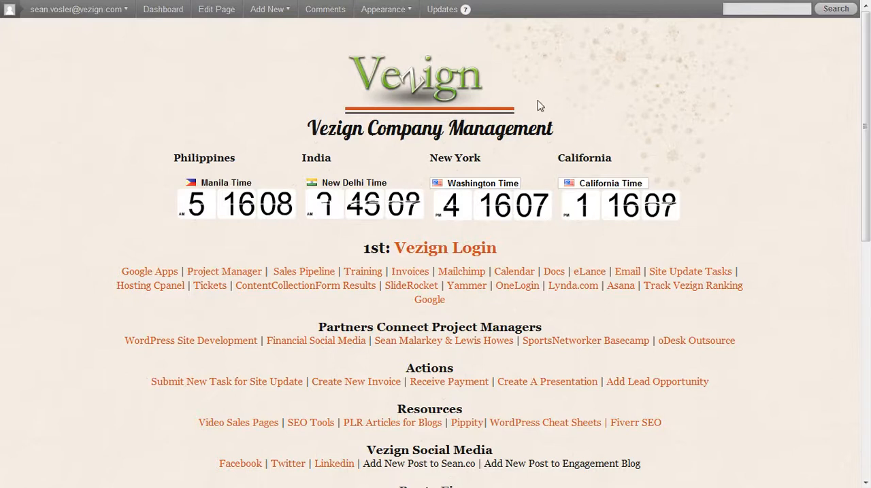
scroll("down", 3)
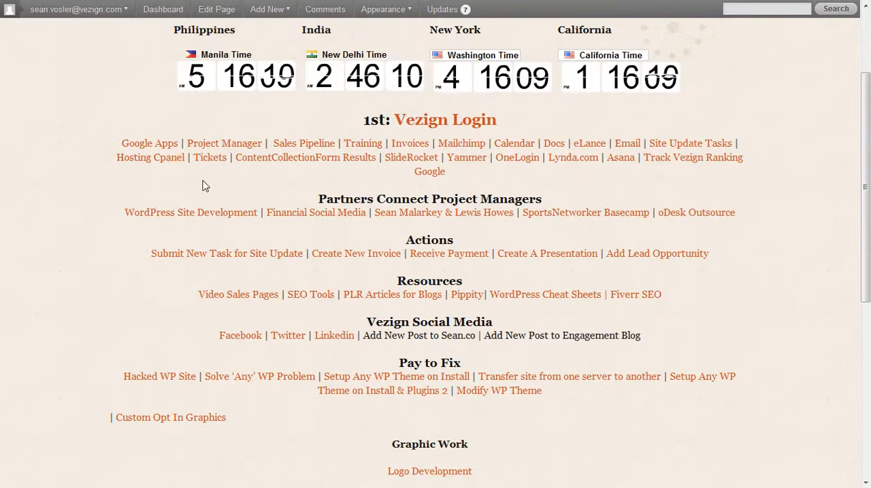
scroll("down", 3)
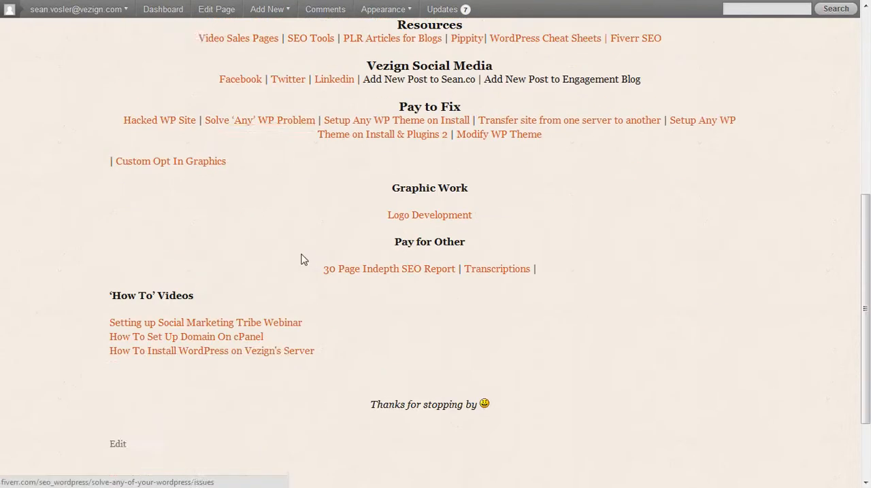
scroll("up", 3)
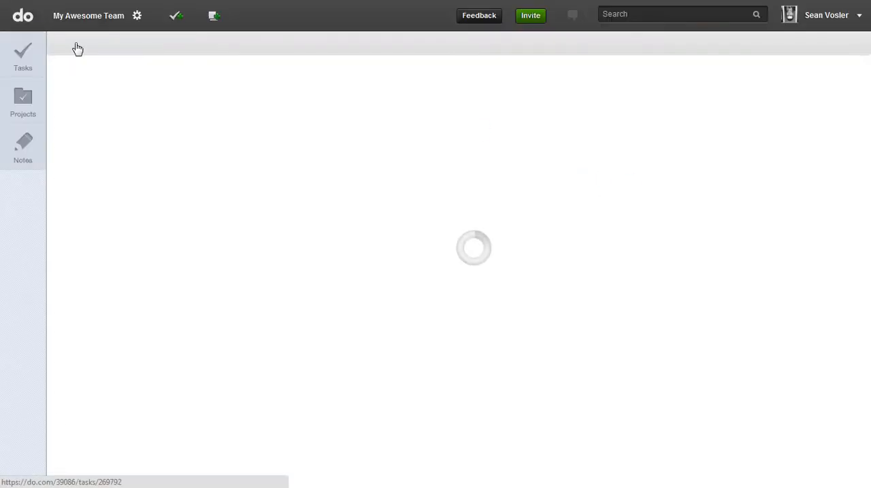
Browse Do.com's My Tasks and Projects, open the Providencefinancialinc.com project tasks, then move on.
left_click(22, 55)
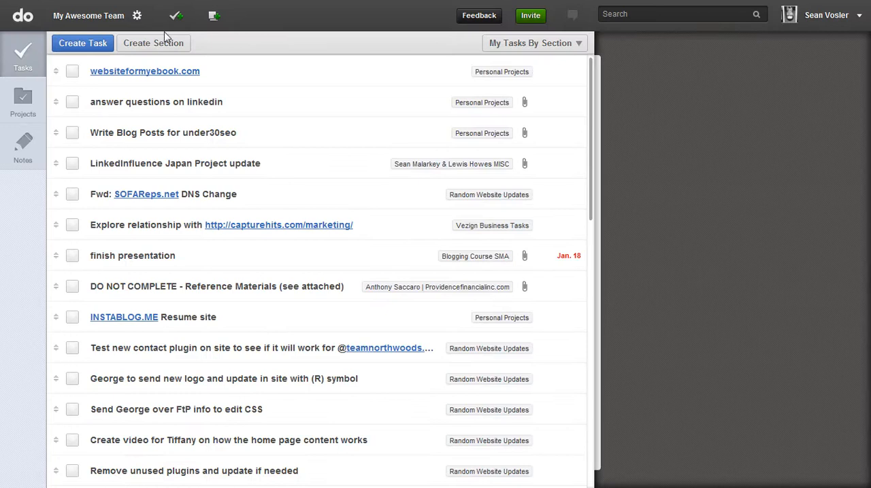
mouse_move(23, 102)
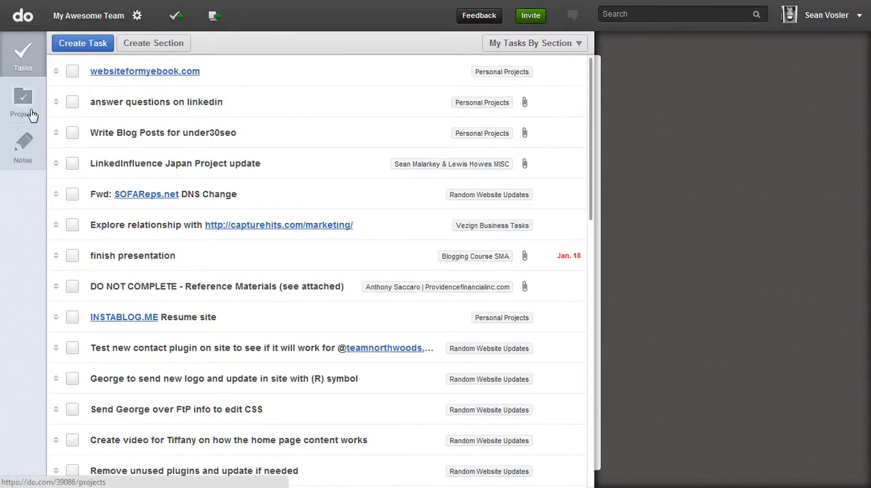
left_click(22, 102)
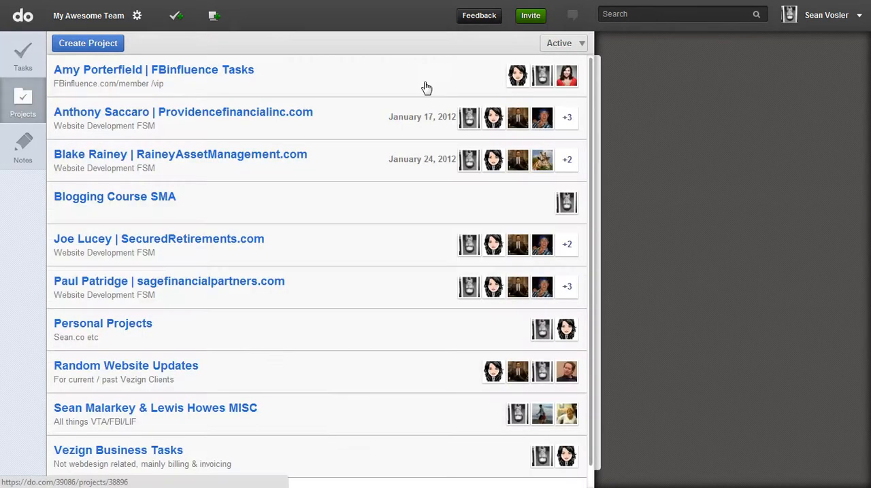
mouse_move(570, 8)
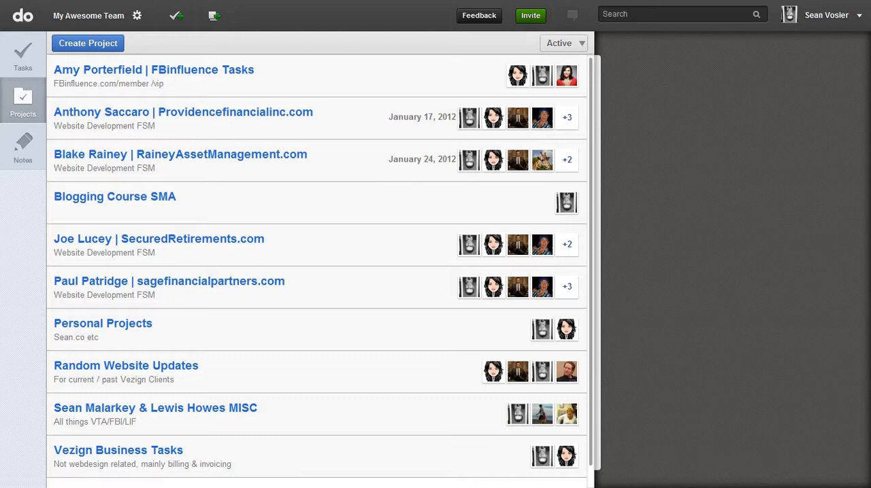
mouse_move(169, 114)
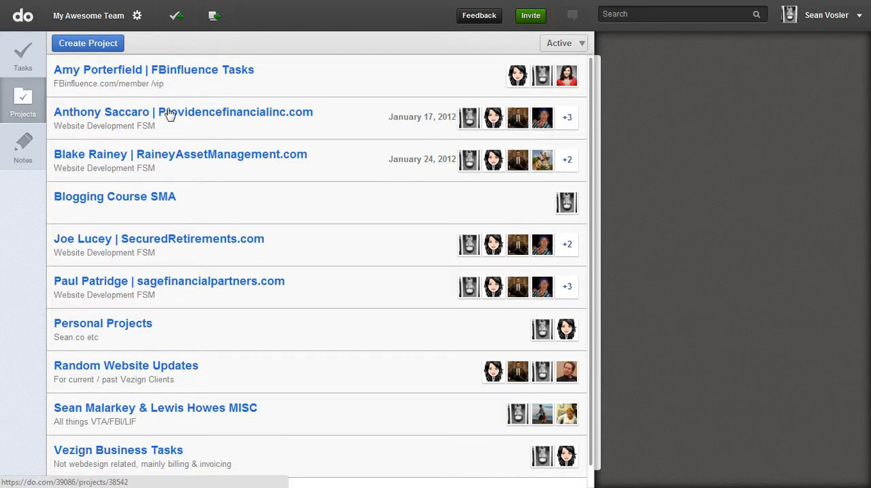
mouse_move(194, 153)
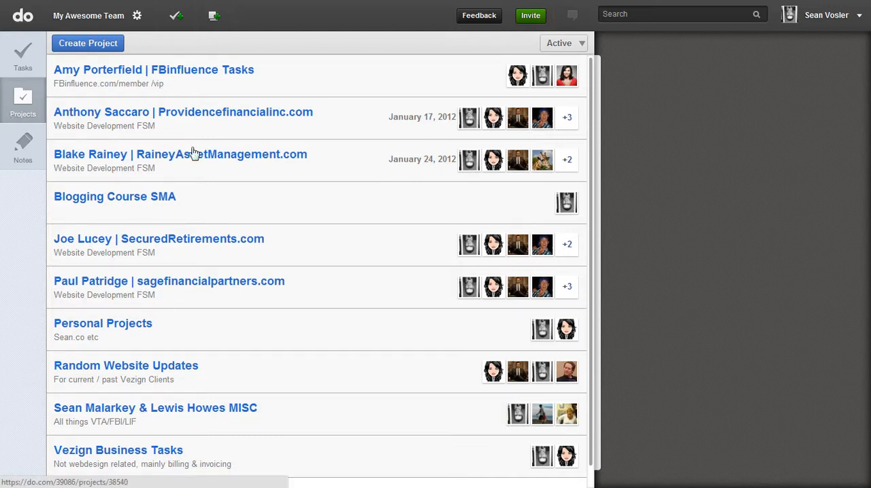
mouse_move(206, 120)
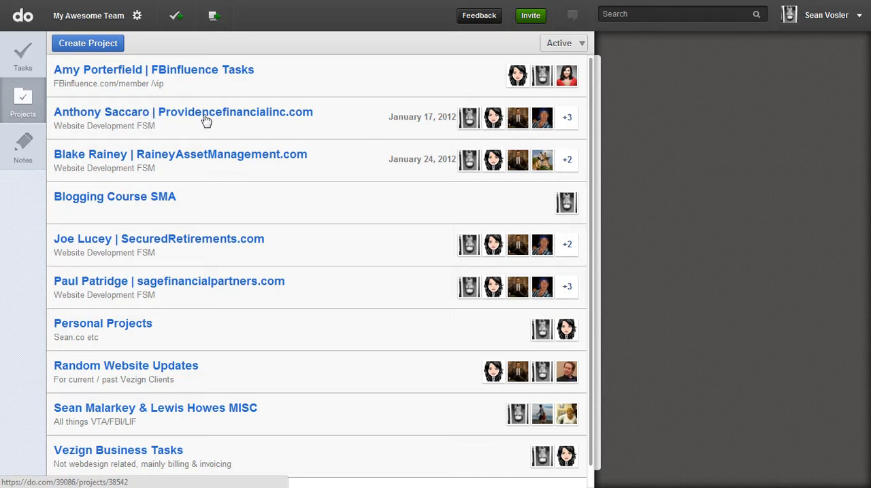
mouse_move(193, 116)
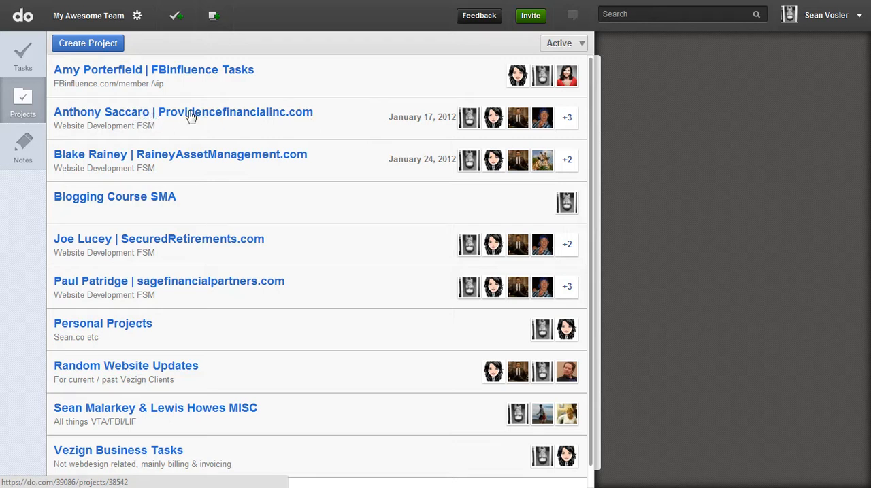
left_click(183, 111)
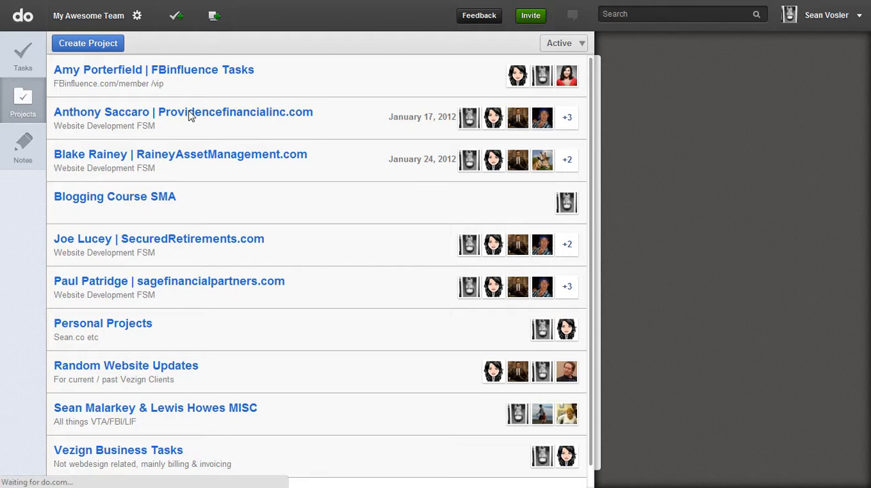
left_click(183, 112)
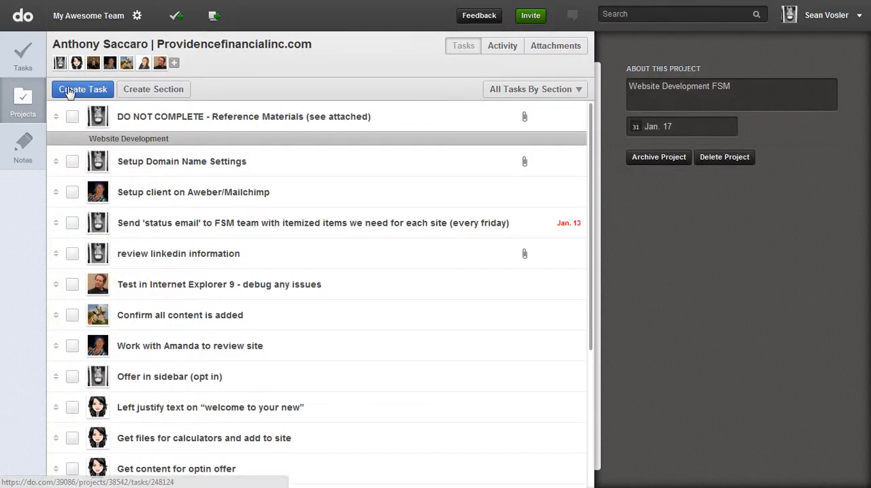
mouse_move(651, 56)
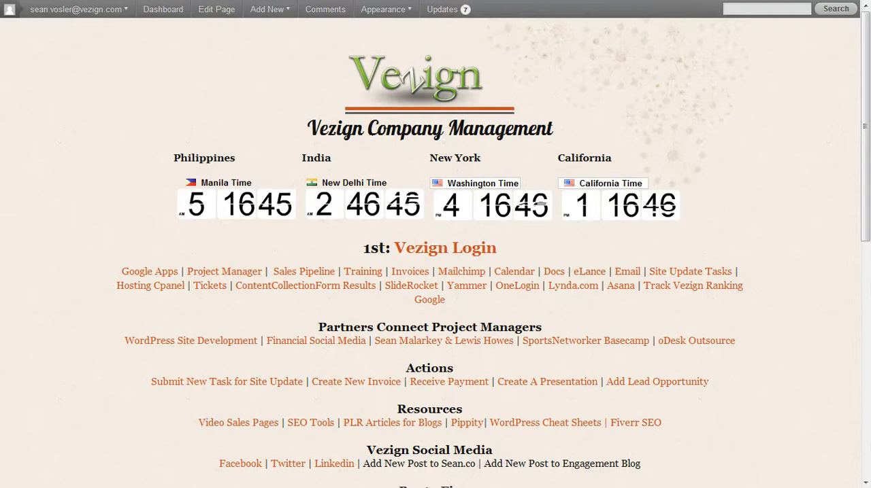
left_click(149, 271)
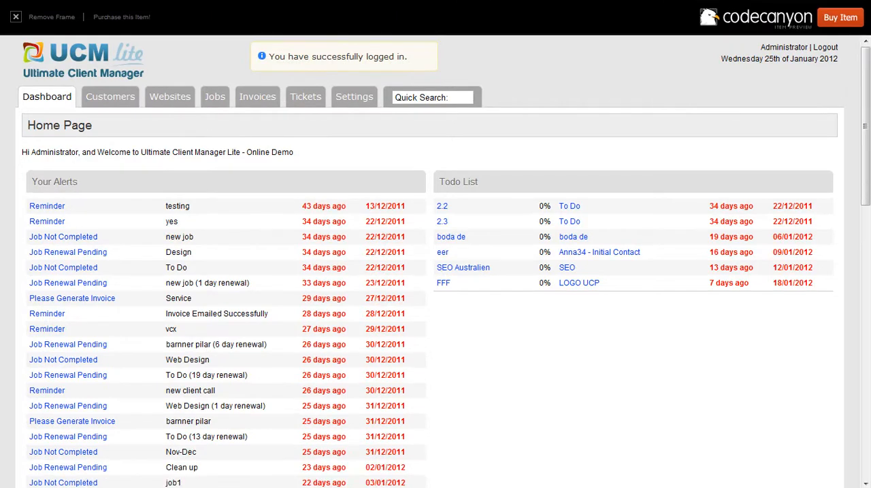
Scroll the UCM Lite demo dashboard to view Your Alerts and the Todo List.
scroll("down", 3)
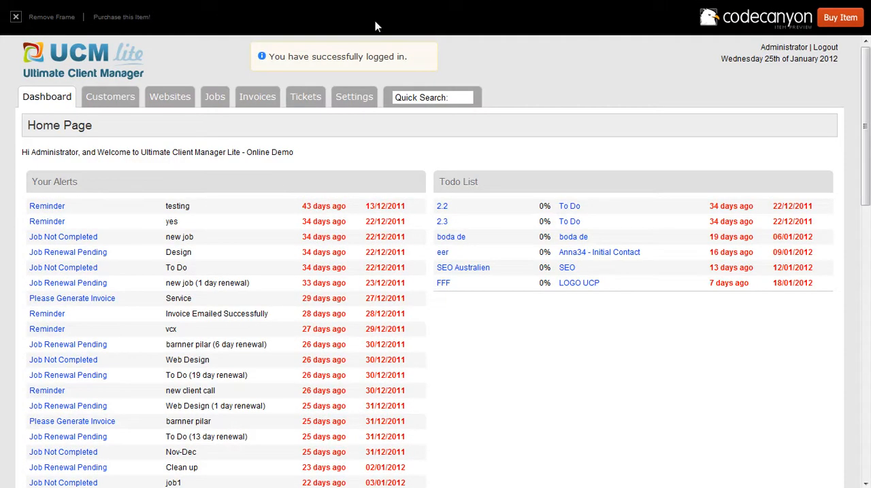
mouse_move(193, 116)
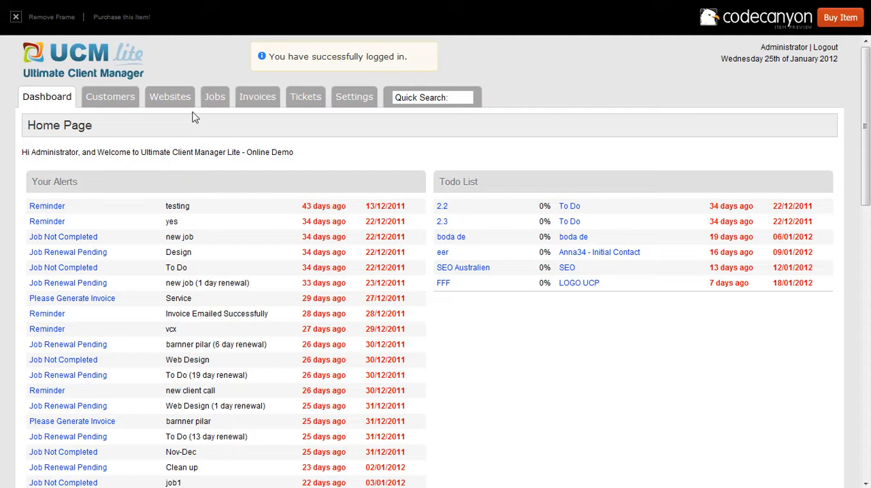
mouse_move(326, 165)
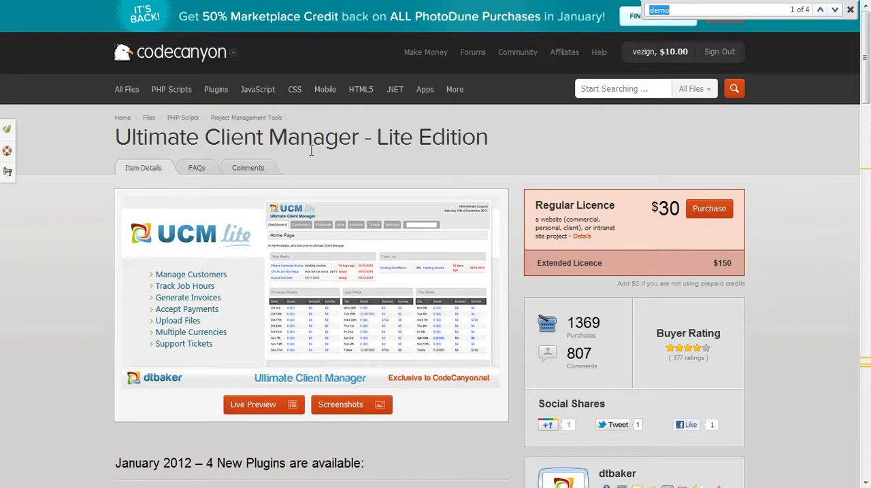
Scroll the CodeCanyon UCM Lite page through its new plugins and feature list.
scroll("down", 3)
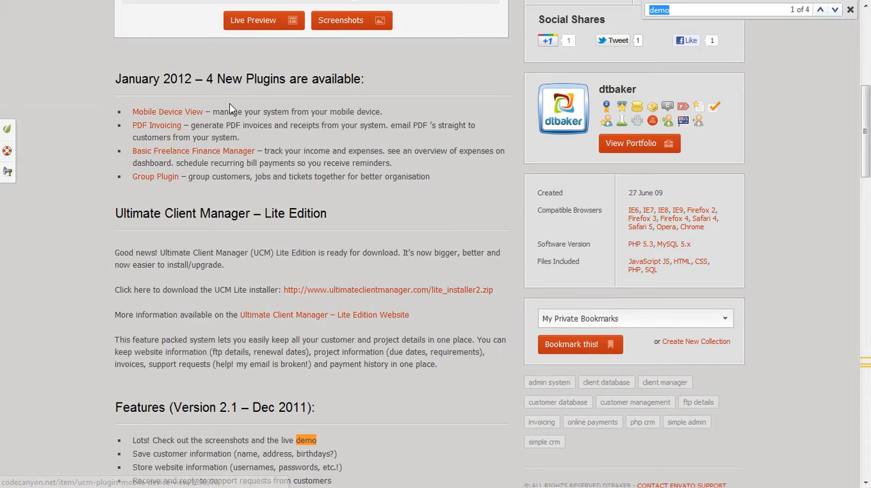
mouse_move(155, 177)
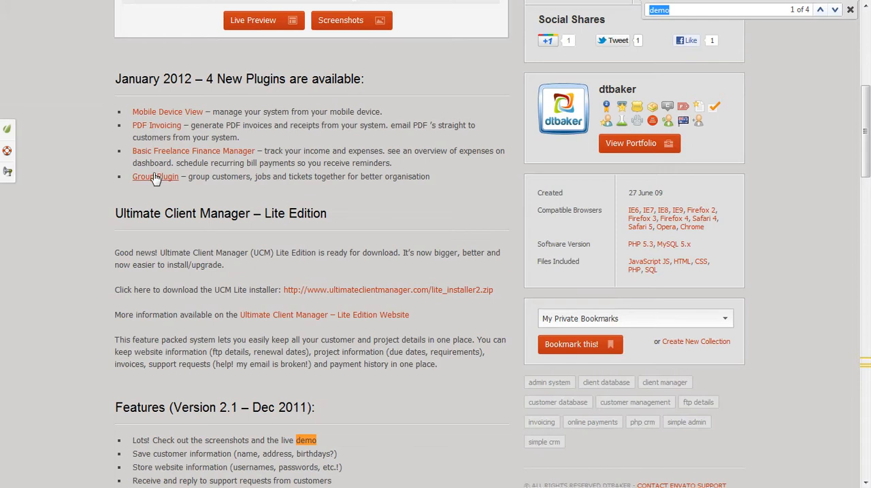
scroll("down", 3)
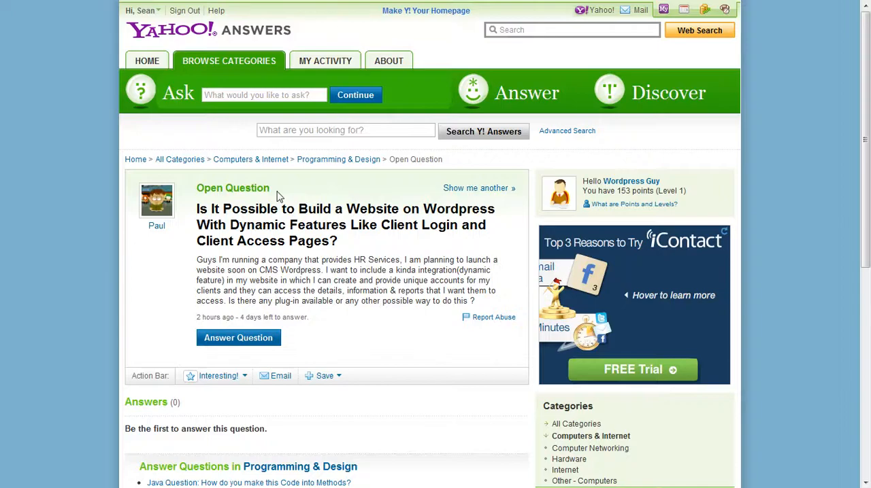
mouse_move(410, 272)
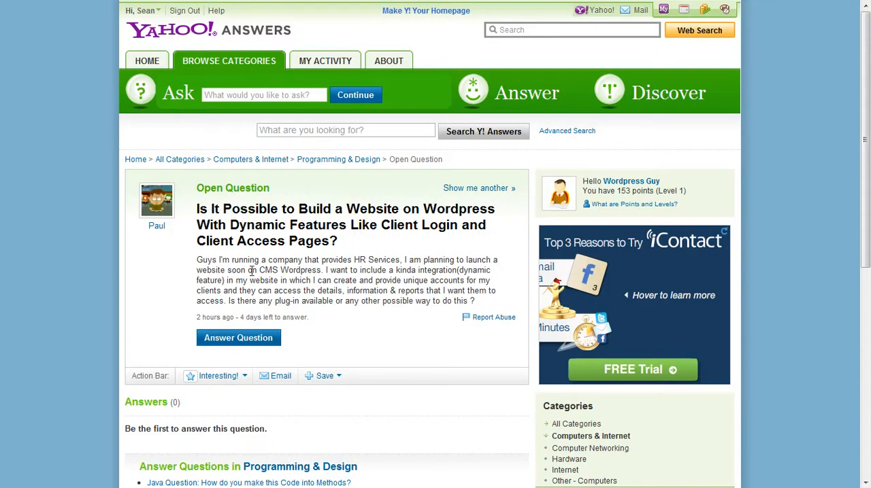
mouse_move(252, 270)
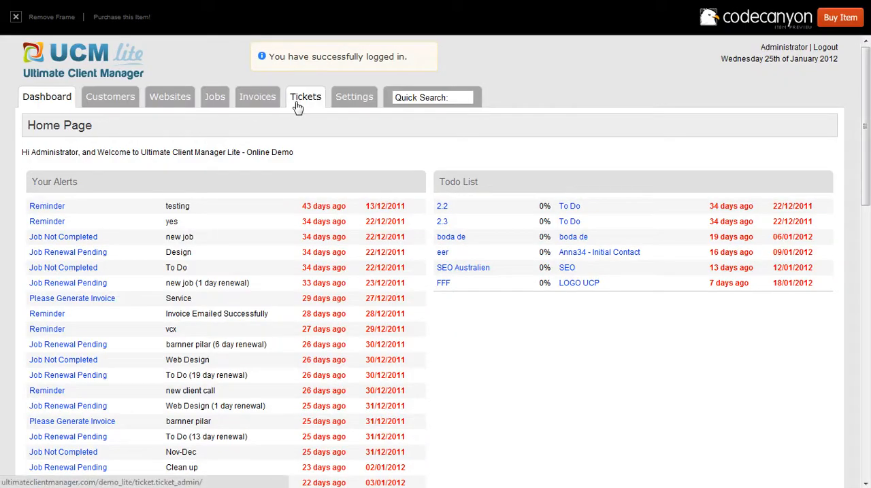
mouse_move(214, 96)
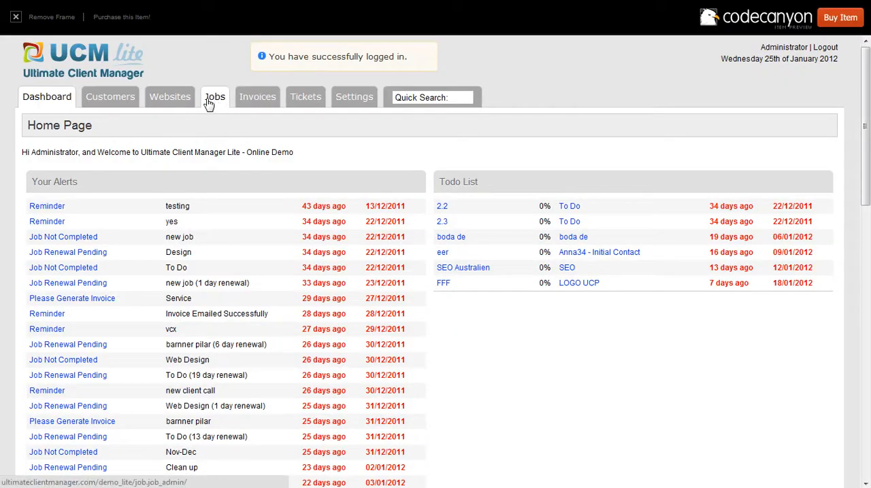
Check the demo's Jobs tab, highlight the installer download sentence, then open Settings.
left_click(214, 97)
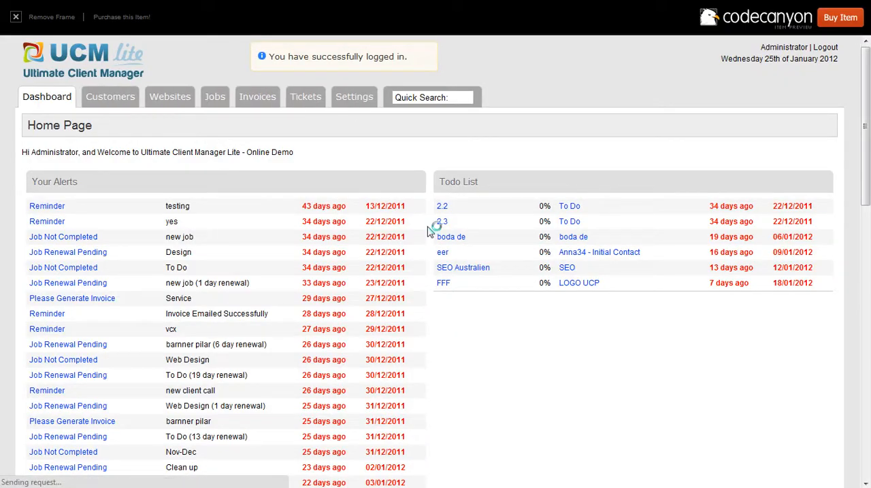
left_click(354, 96)
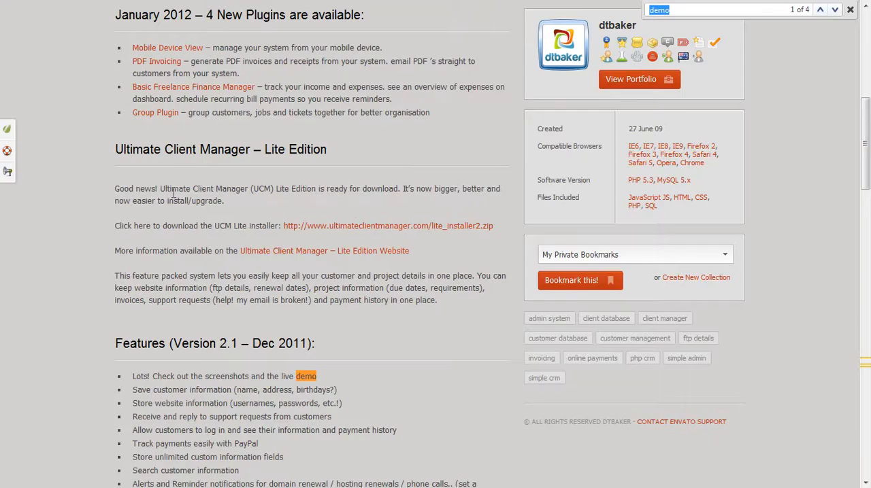
left_click_drag(155, 226, 262, 226)
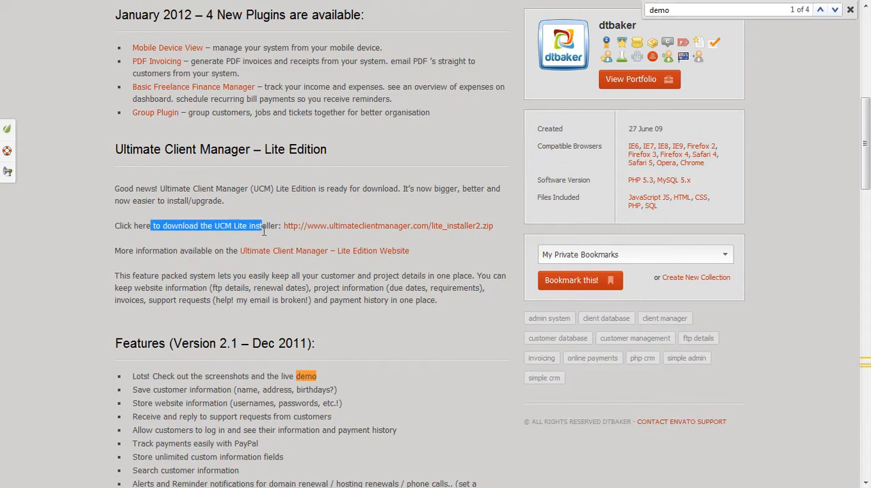
left_click(306, 376)
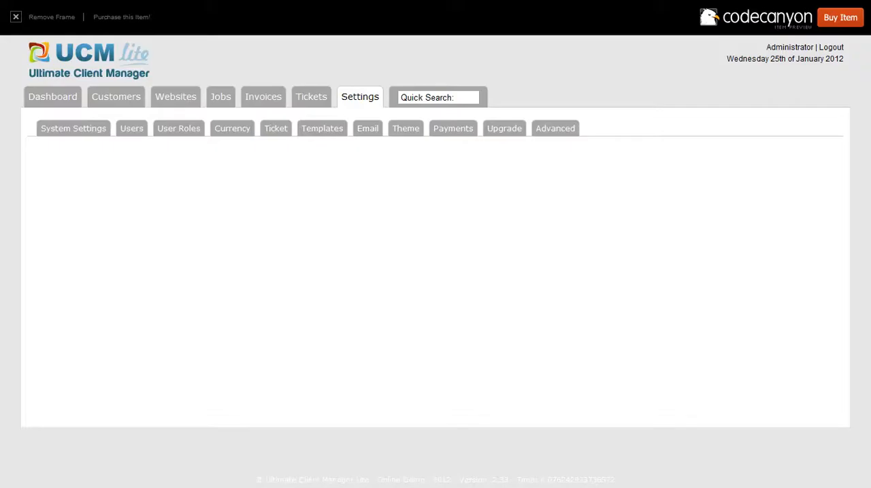